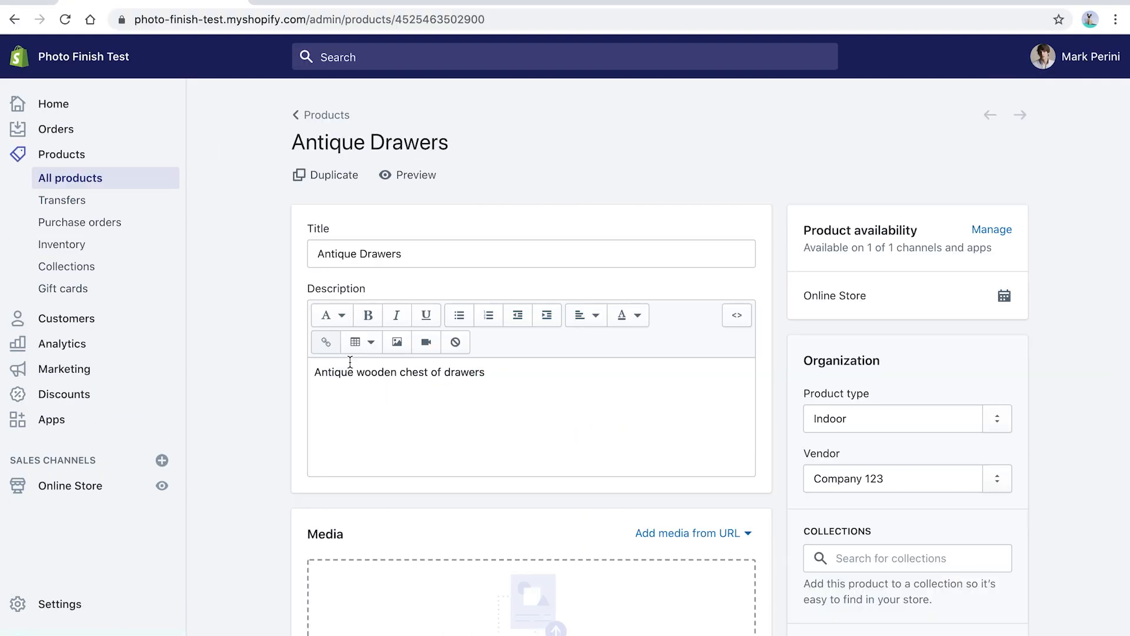
Step: Add 2287.jpg from the file dialog as media for the Antique Drawers product
scroll(down, 3)
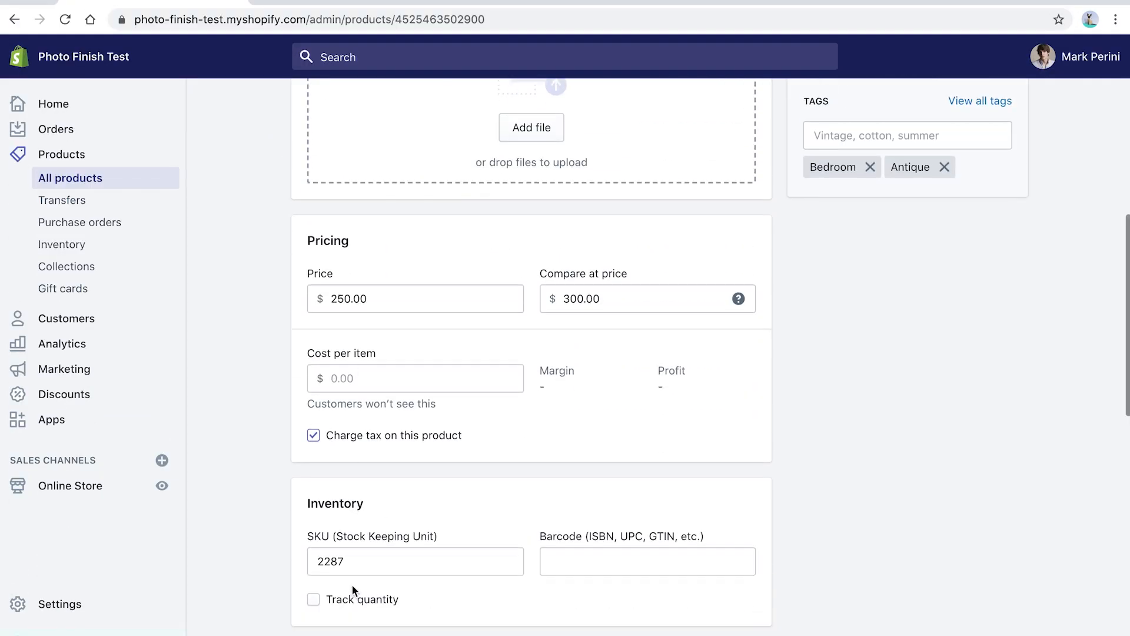
scroll(up, 3)
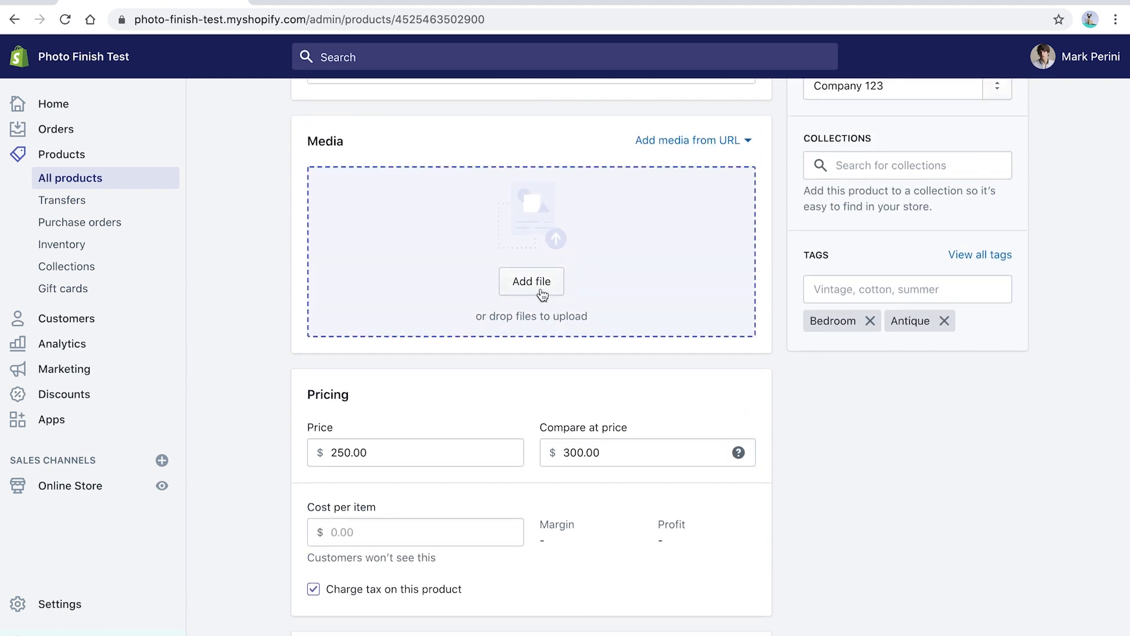
click(531, 281)
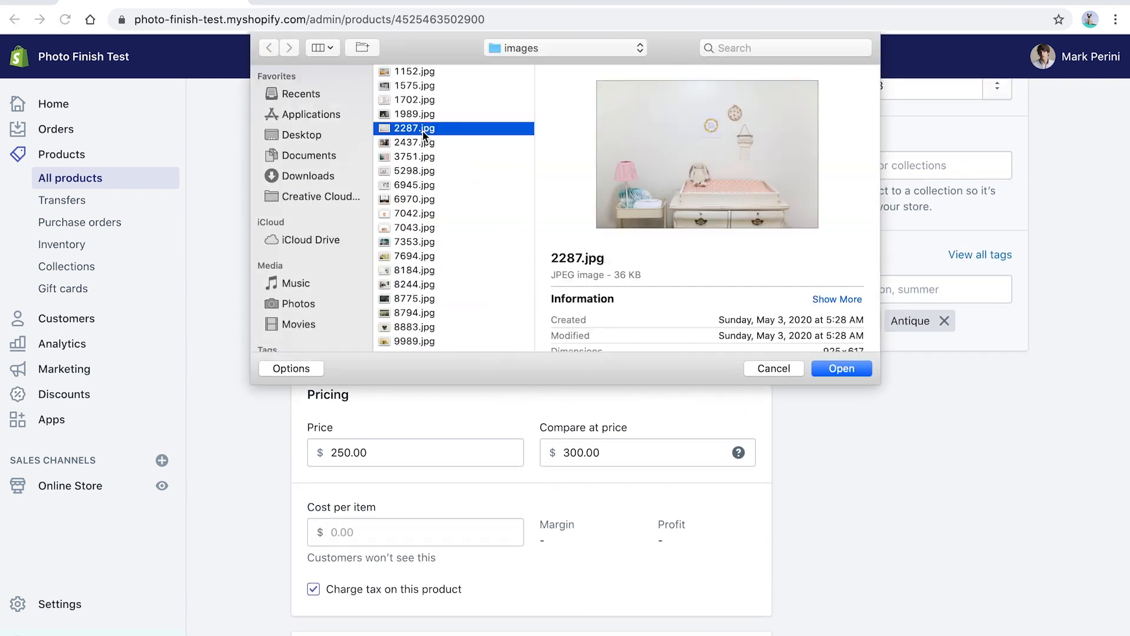
click(840, 369)
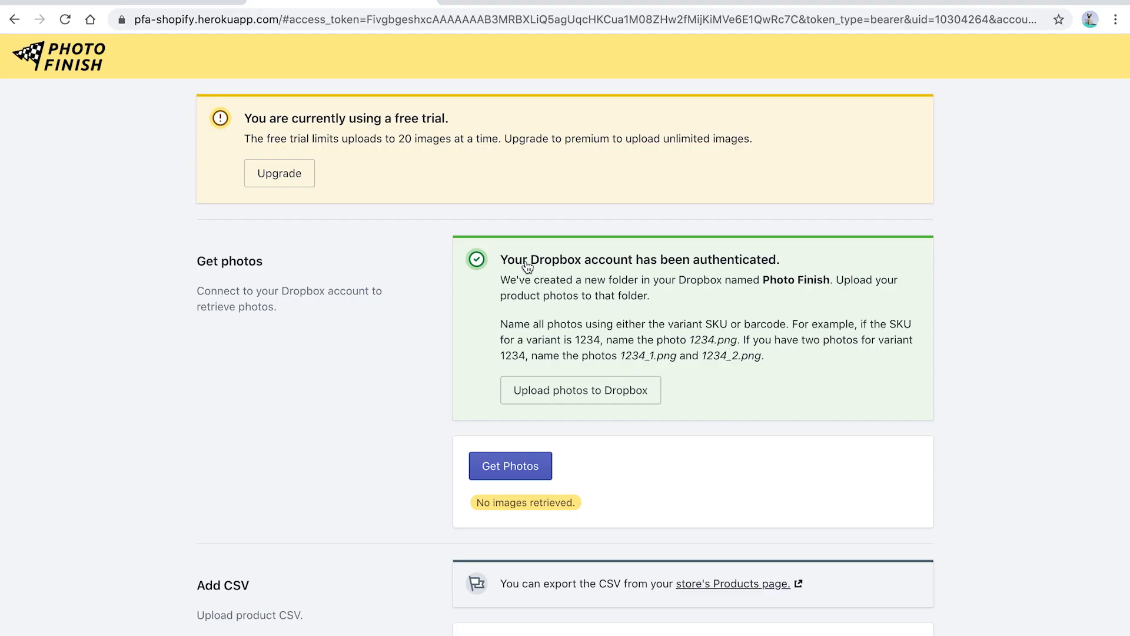
Step: Upload the 20 selected product photos to Dropbox
scroll(down, 3)
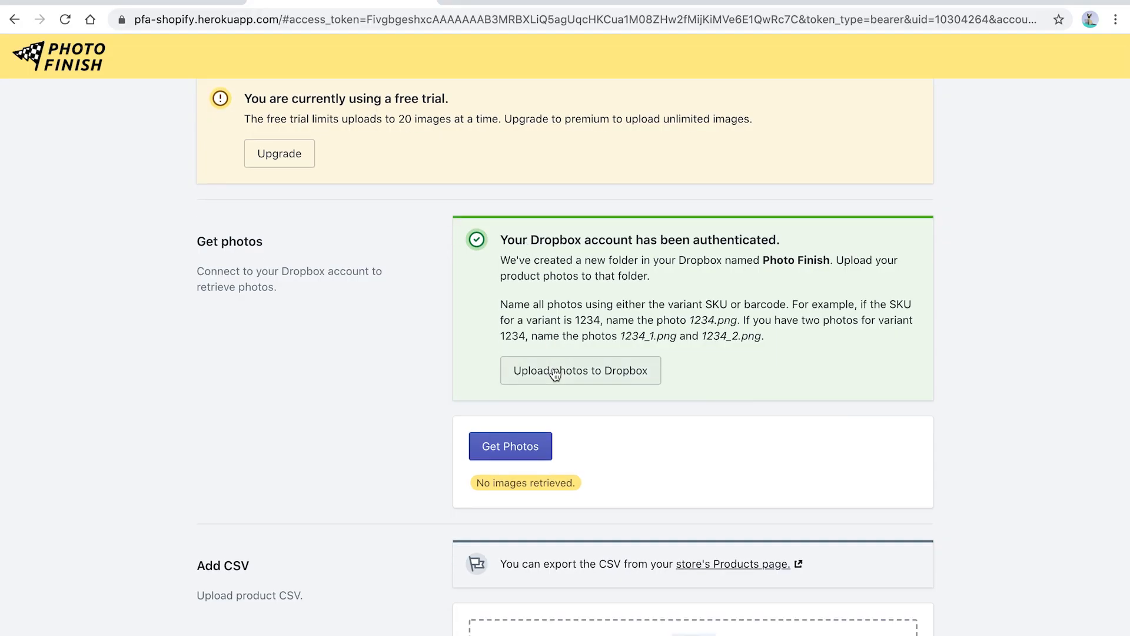
click(581, 371)
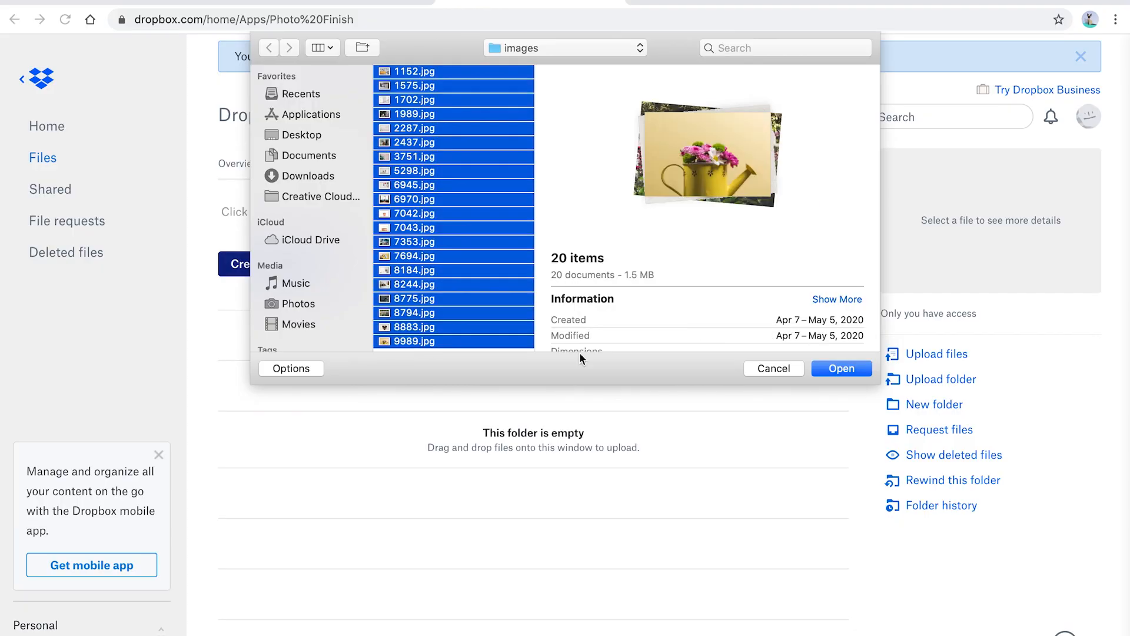
click(840, 368)
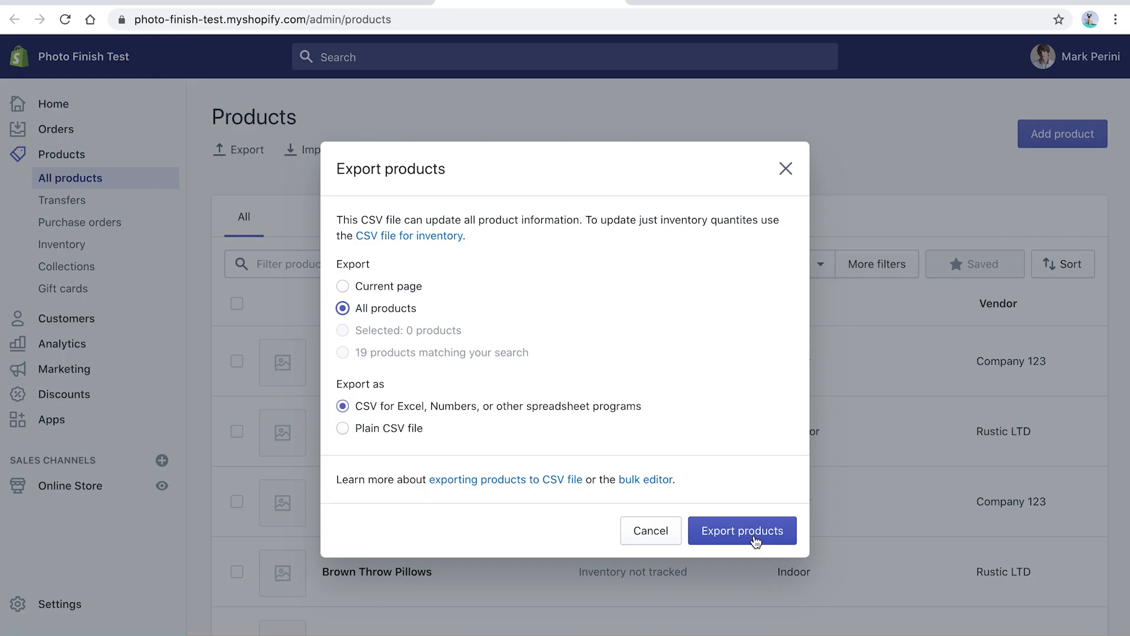
Step: Export all products as CSV and have Photo Finish build the new photo-filled CSV
click(742, 530)
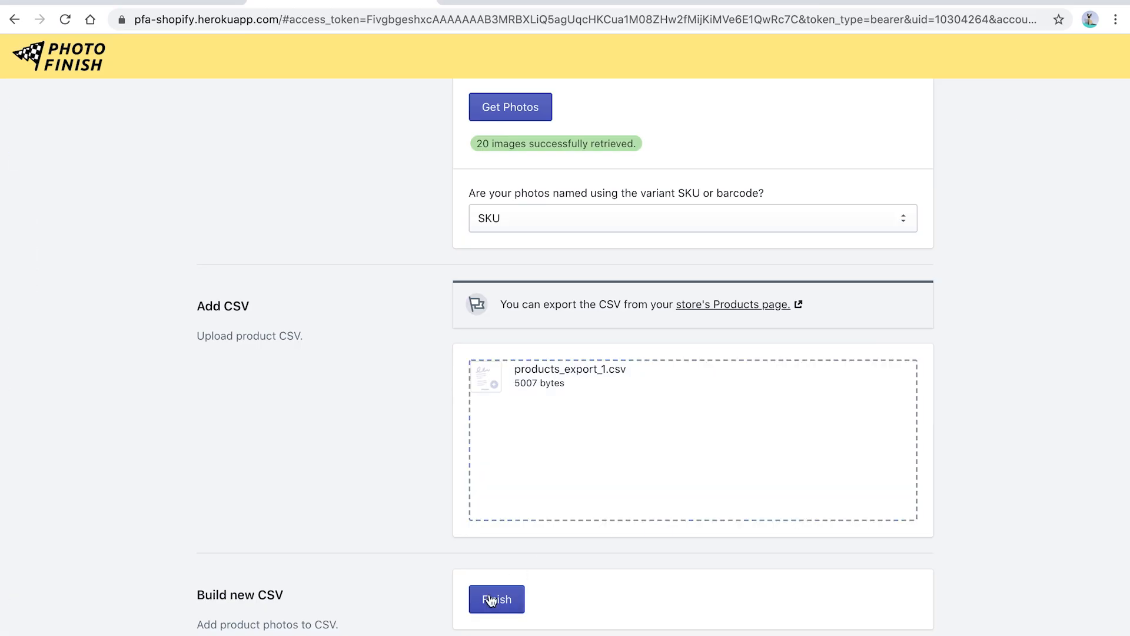
click(496, 600)
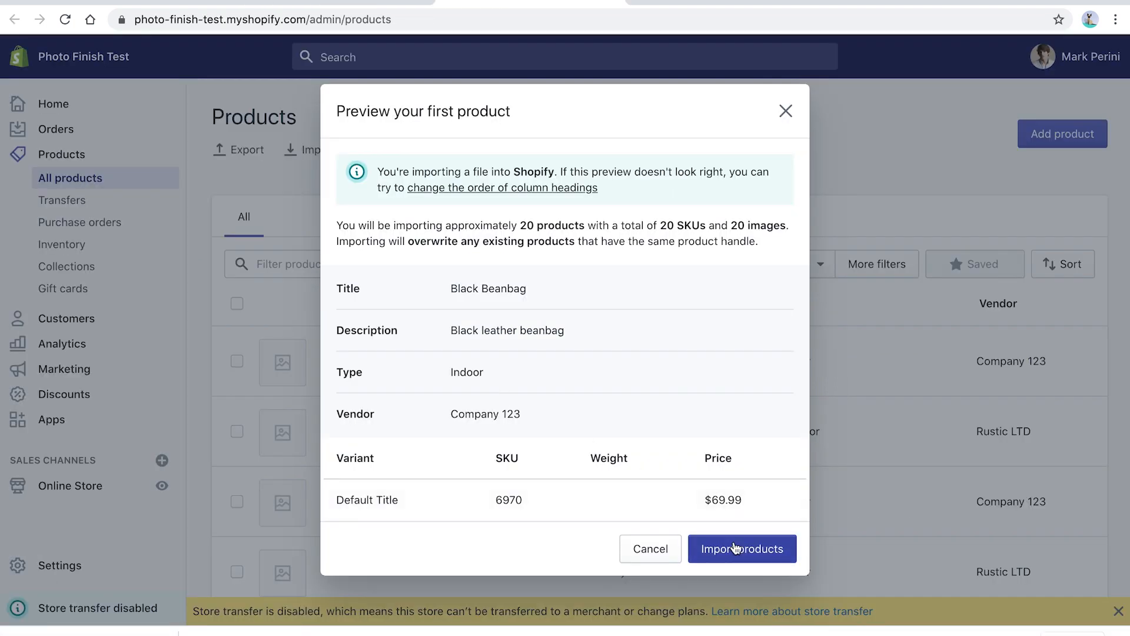
Step: Import the 20 products and dismiss the import progress notice
click(742, 548)
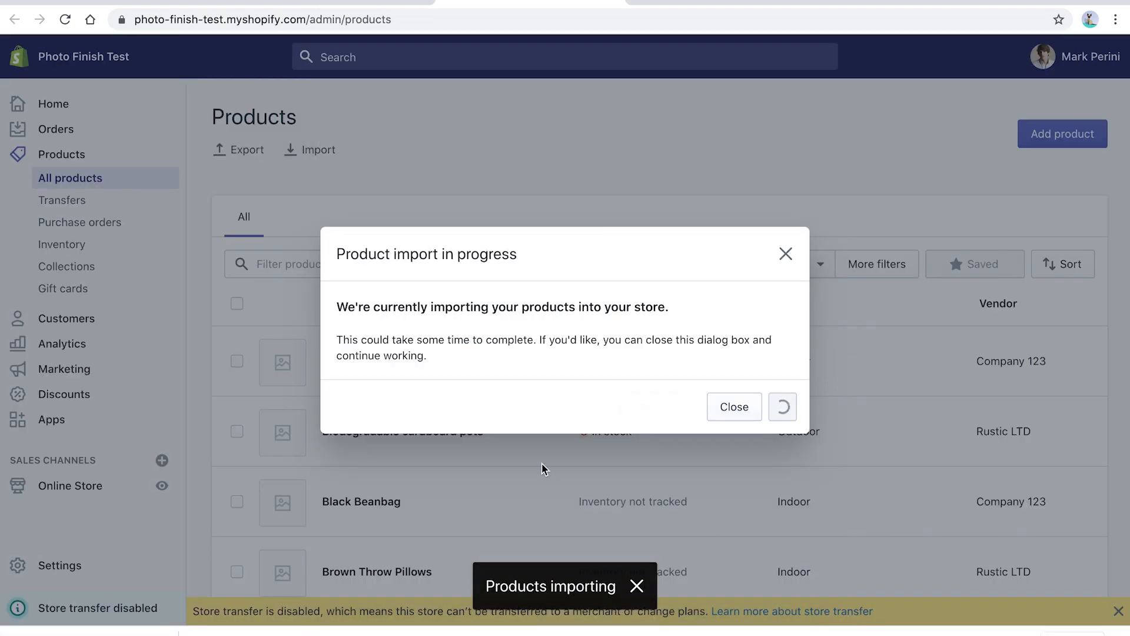
click(734, 406)
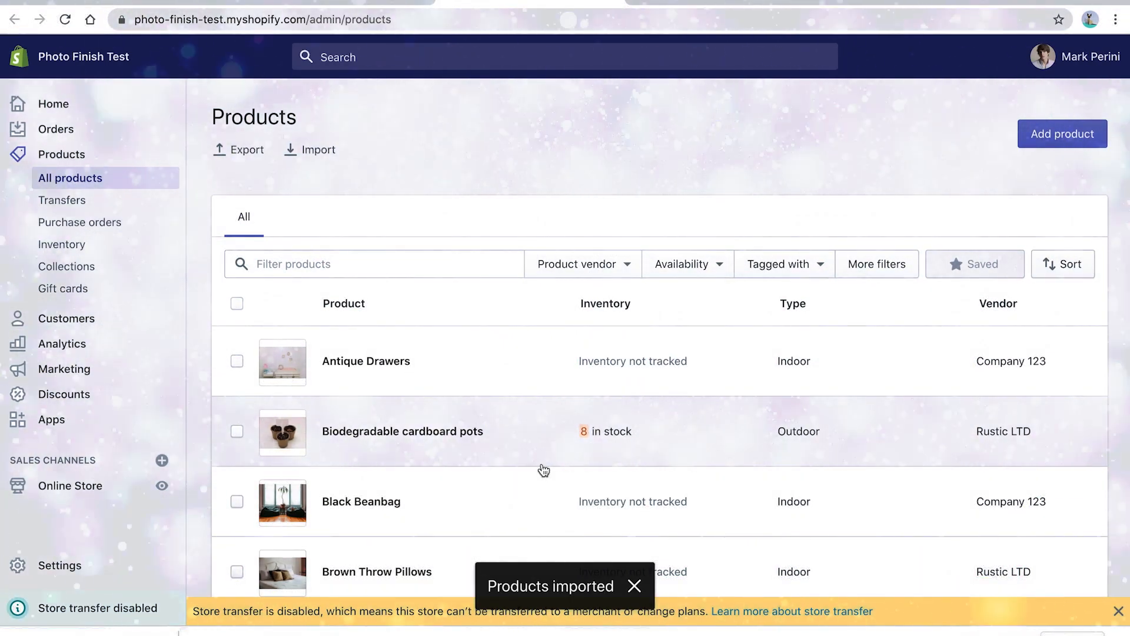